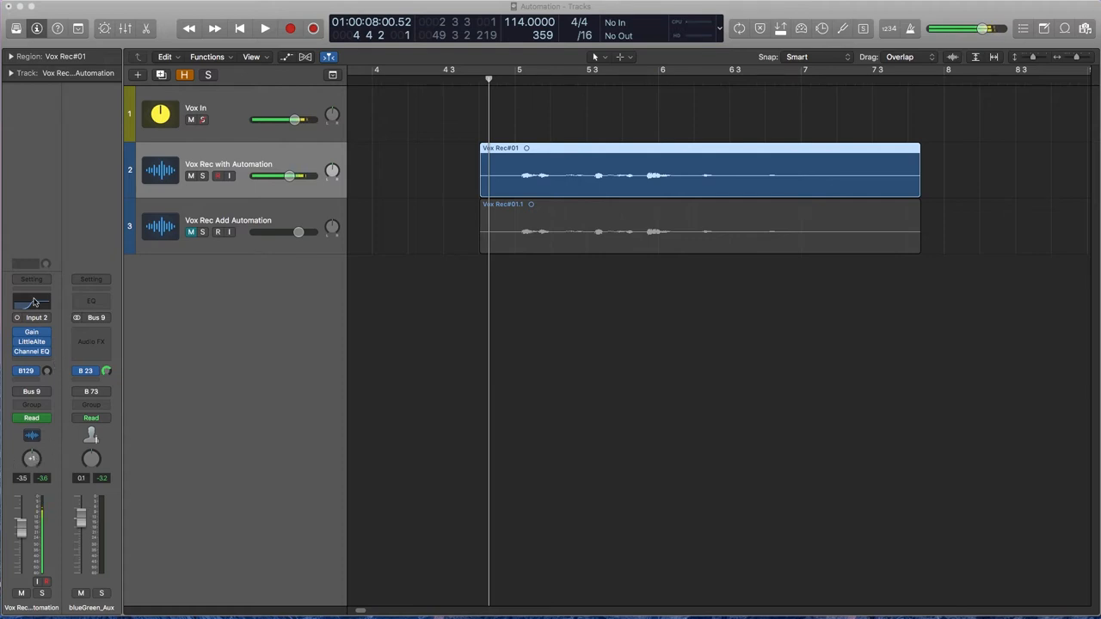
{"action": "mouse_move", "coordinate": [28, 310]}
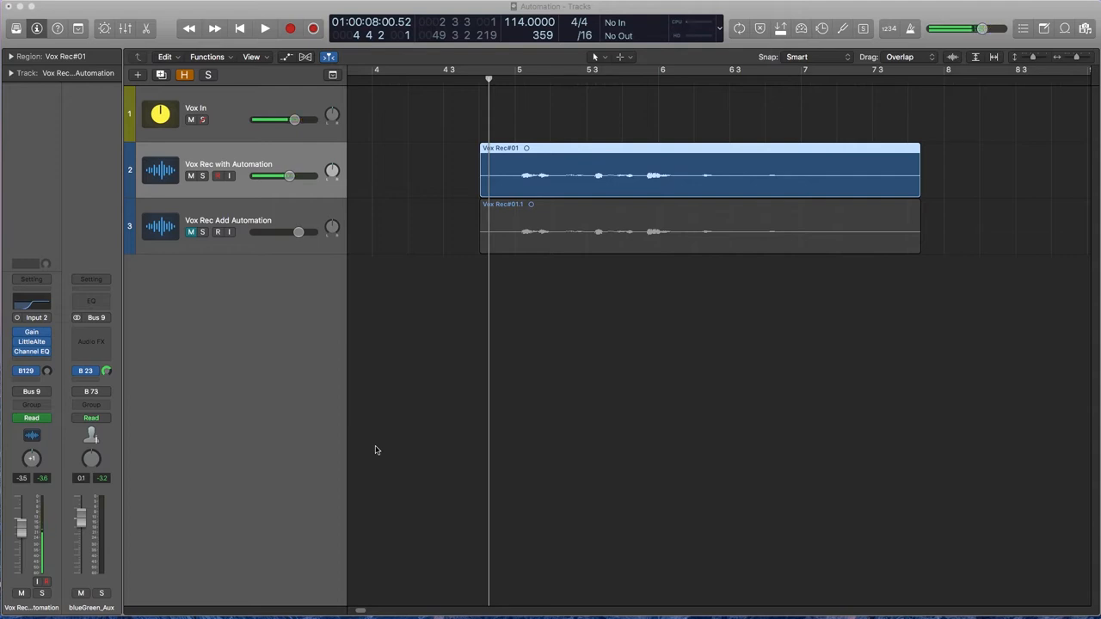
Step: Mute the 'Vox Rec with Automation' track so only the copy plays
{"action": "left_click", "coordinate": [271, 25]}
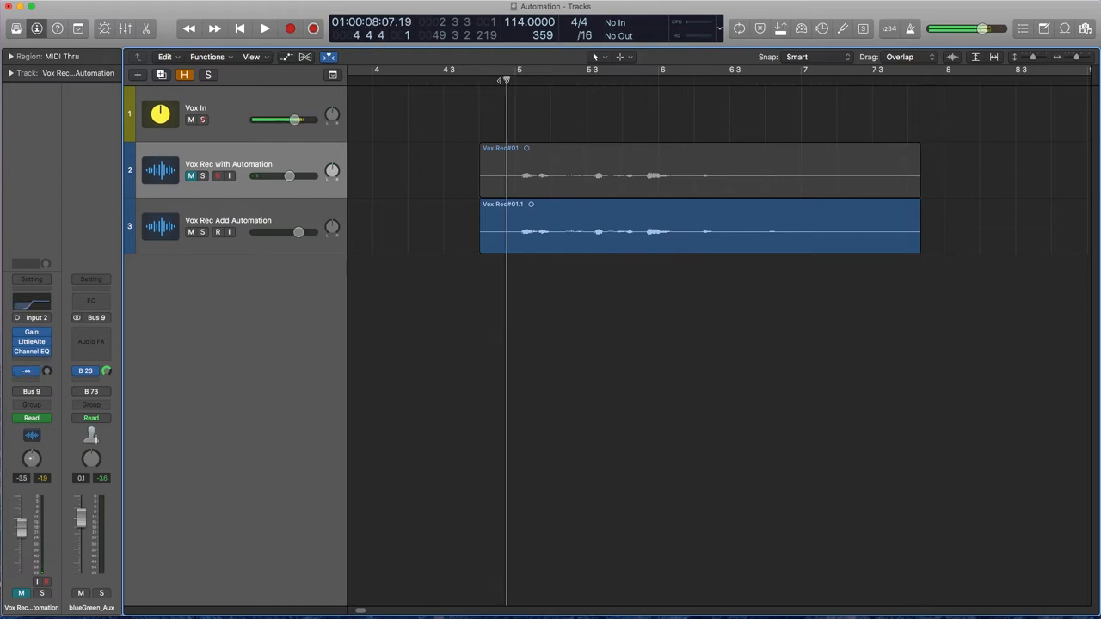
Step: Audition the arrangement briefly, then show automation lanes on all tracks with A
{"action": "left_click", "coordinate": [269, 26]}
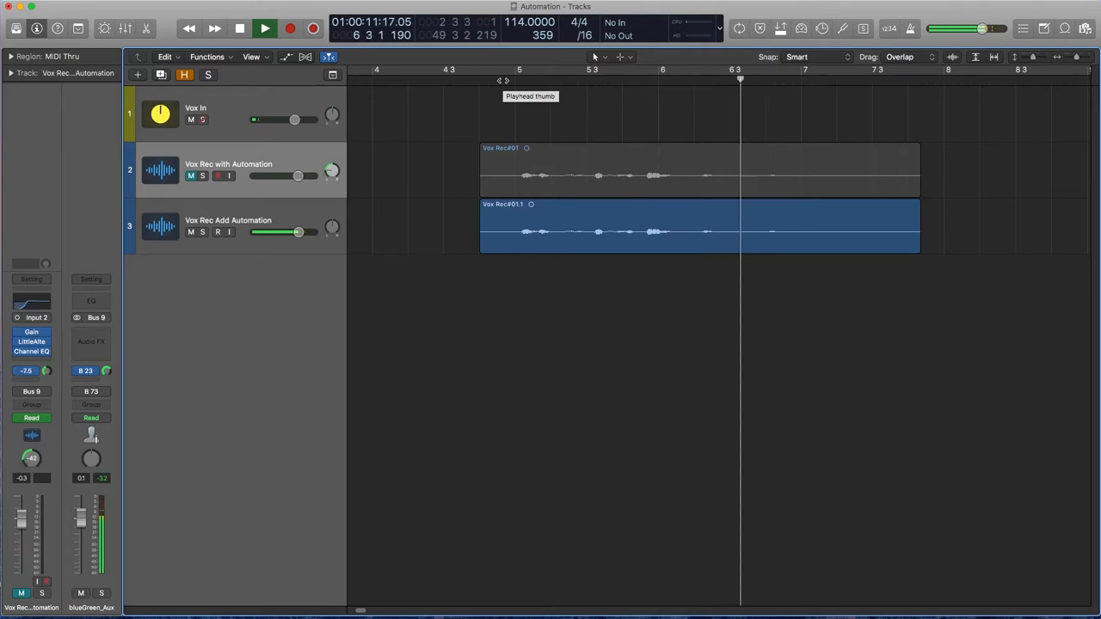
{"action": "left_click", "coordinate": [266, 25]}
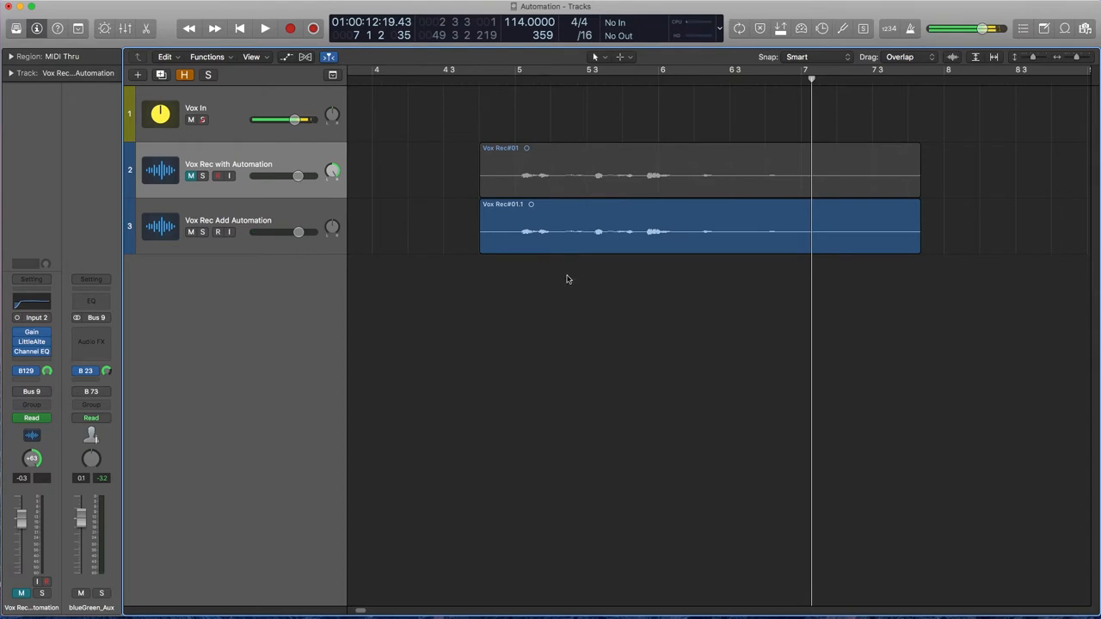
{"action": "key", "text": "a"}
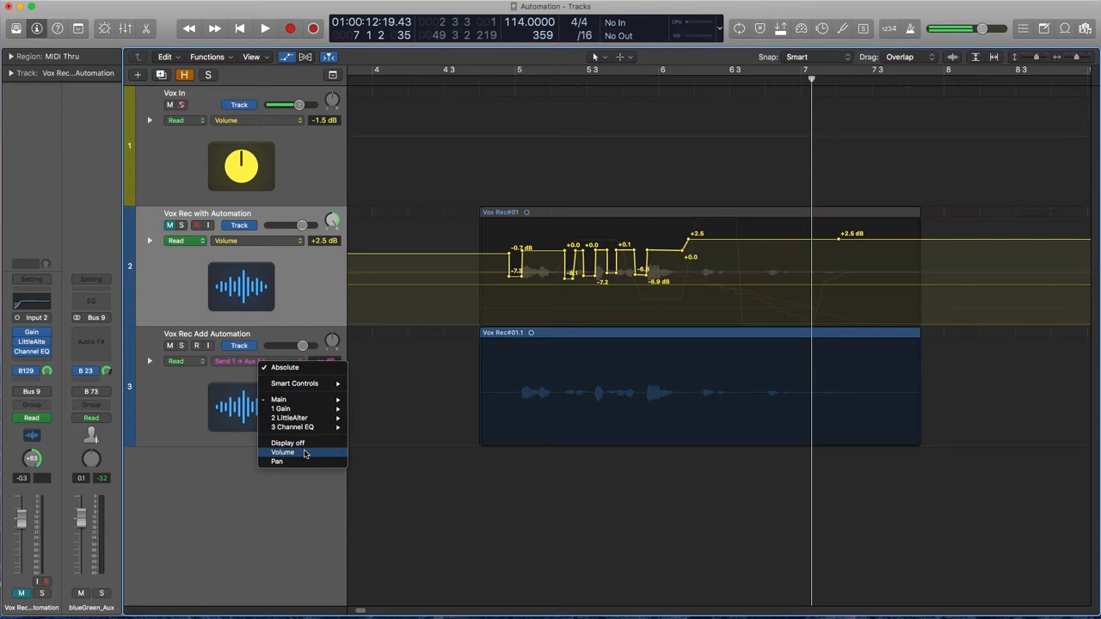
Step: Show Volume automation on Vox Rec Add Automation and raise a new point to about +2.3 dB
{"action": "left_click", "coordinate": [282, 452]}
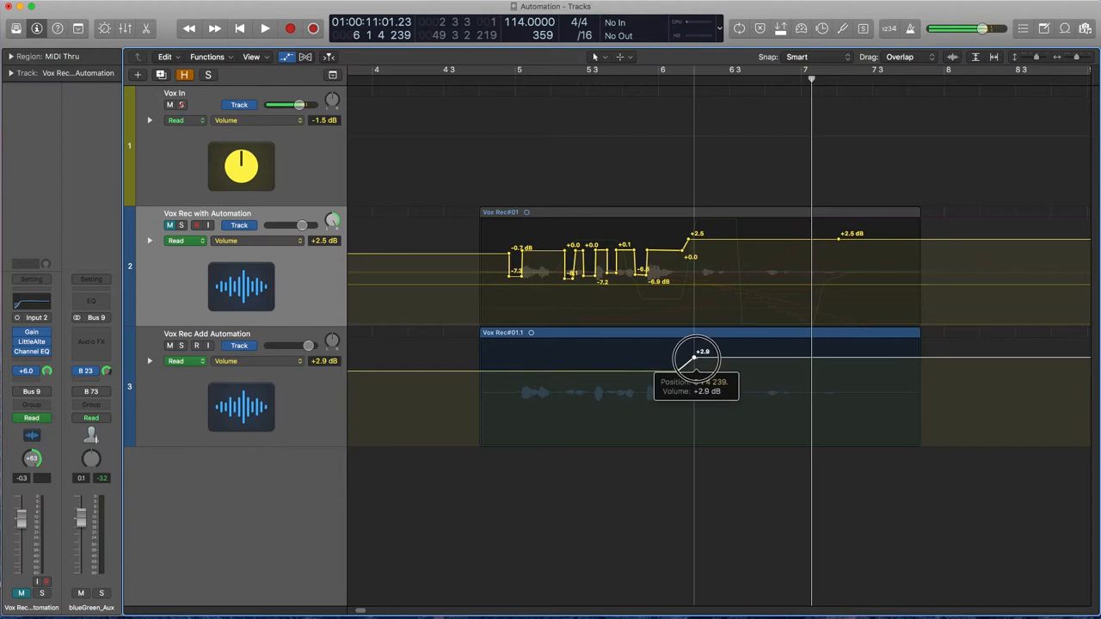
{"action": "left_click_drag", "start_coordinate": [695, 351], "coordinate": [695, 355]}
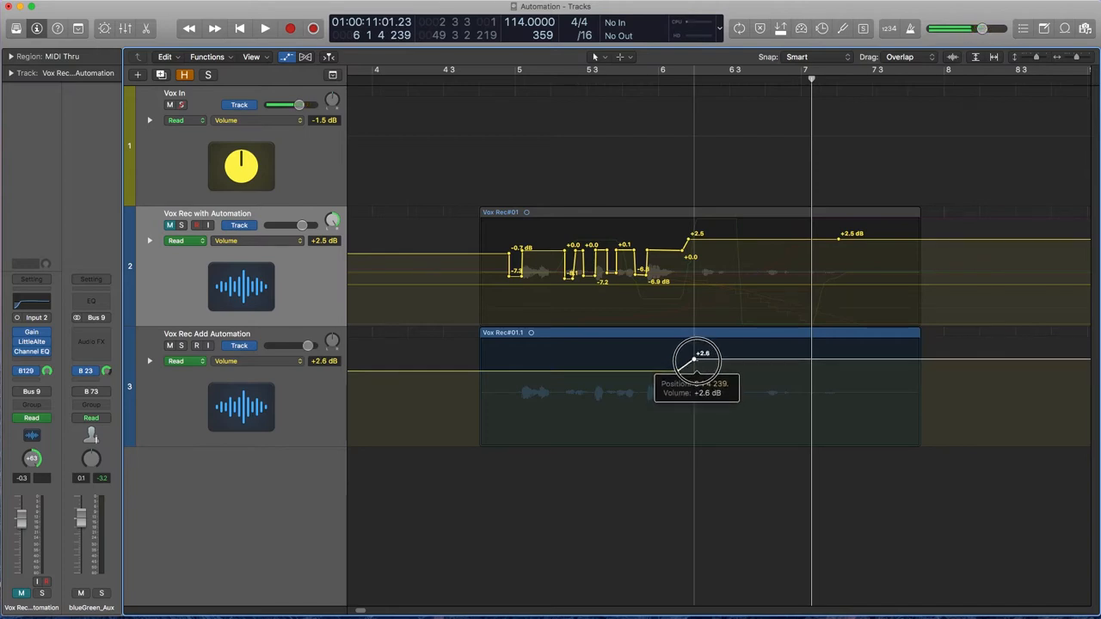
{"action": "left_click_drag", "start_coordinate": [695, 353], "coordinate": [692, 361]}
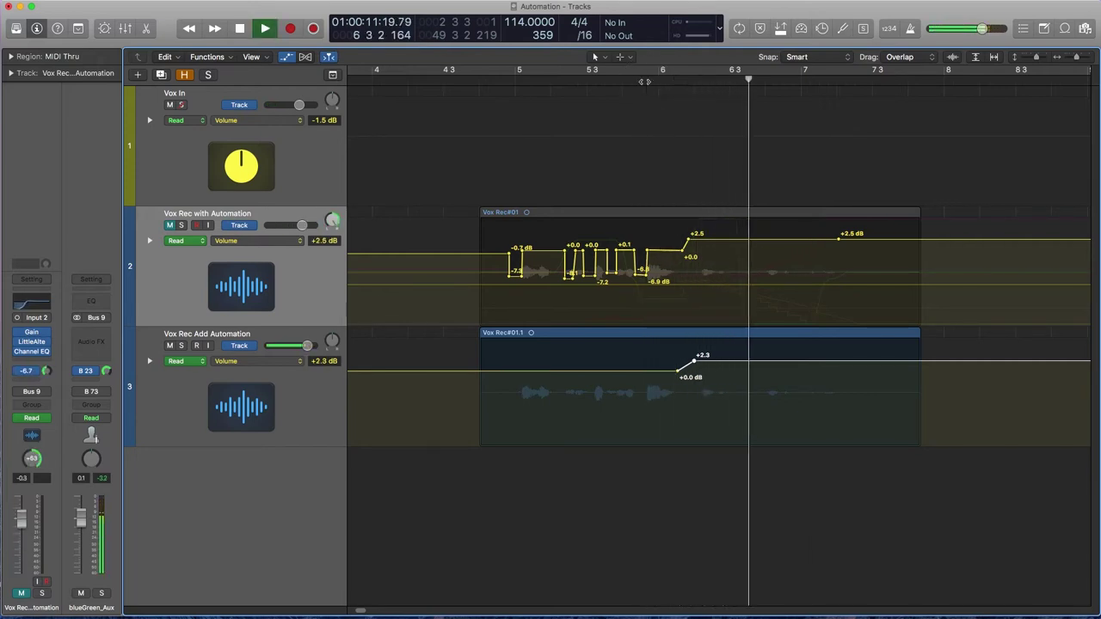
{"action": "left_click", "coordinate": [265, 28]}
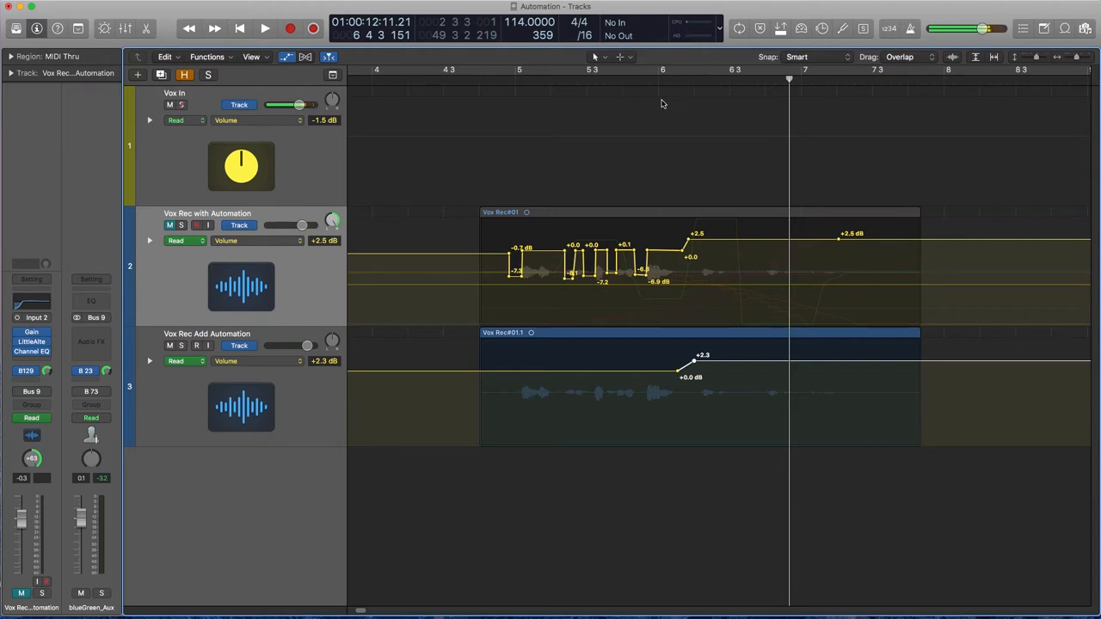
{"action": "mouse_move", "coordinate": [633, 109]}
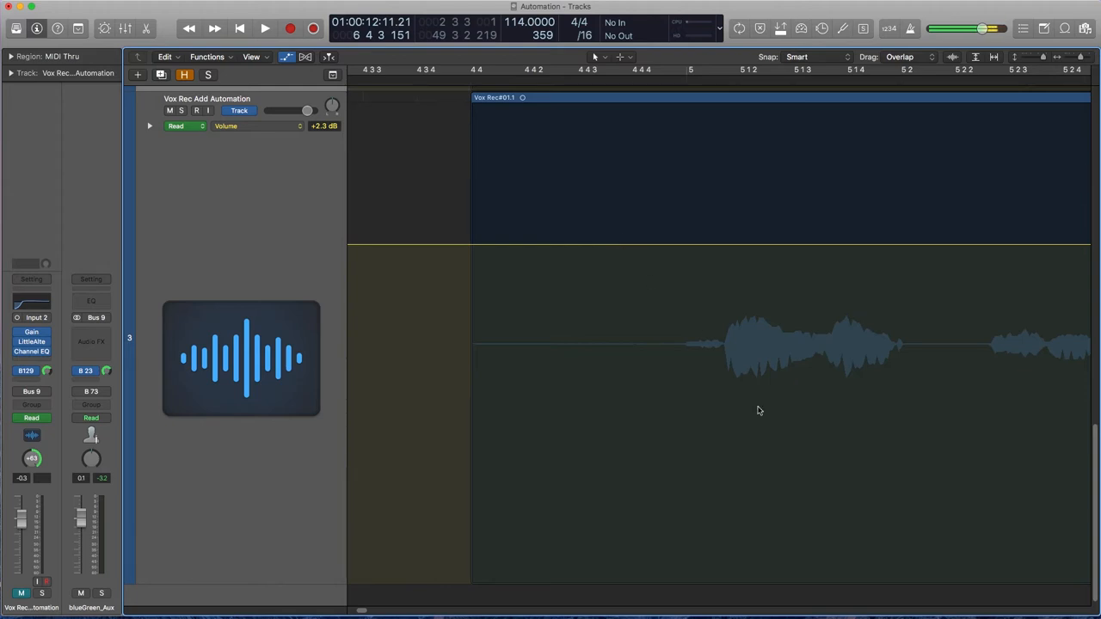
{"action": "mouse_move", "coordinate": [696, 123]}
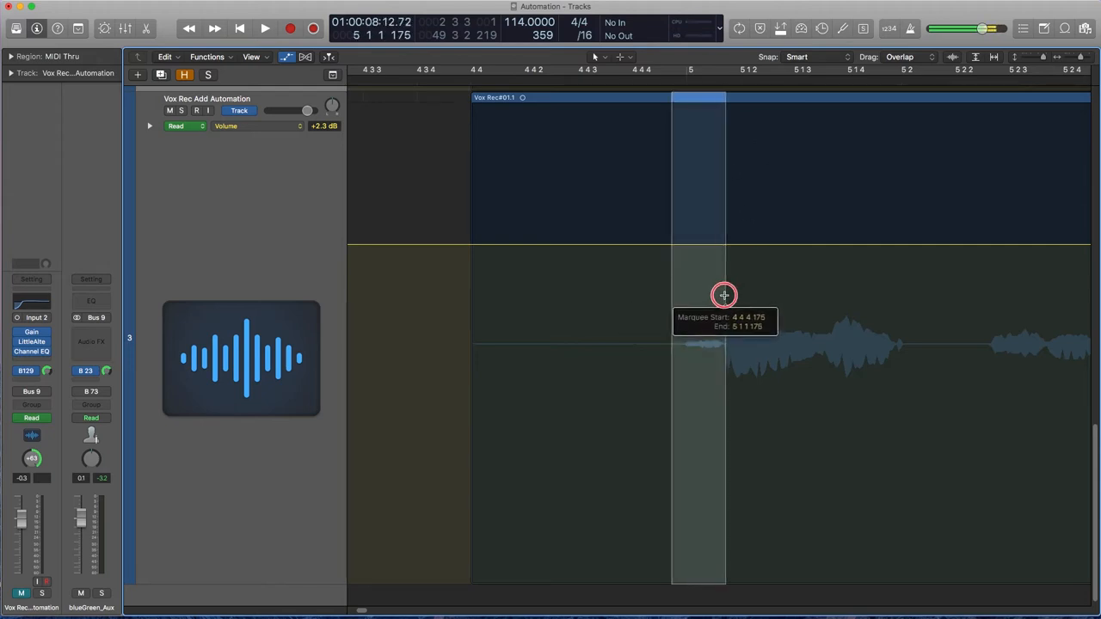
Step: Add volume points around the phrase start and pull the range down to about -7.5 dB
{"action": "left_click", "coordinate": [269, 23]}
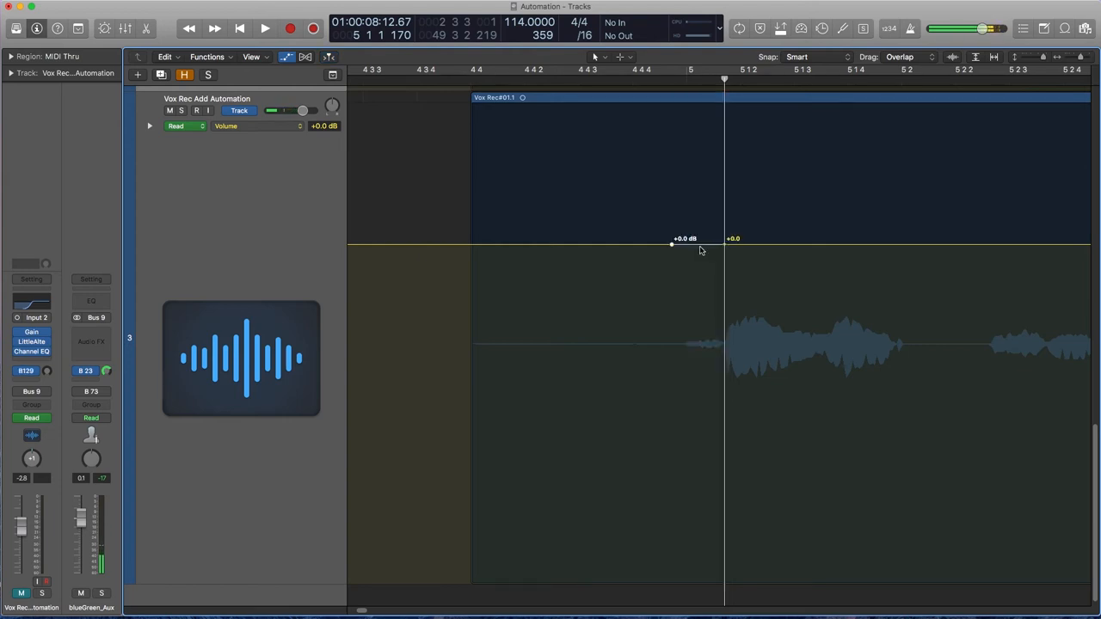
{"action": "left_click_drag", "start_coordinate": [672, 249], "coordinate": [693, 325]}
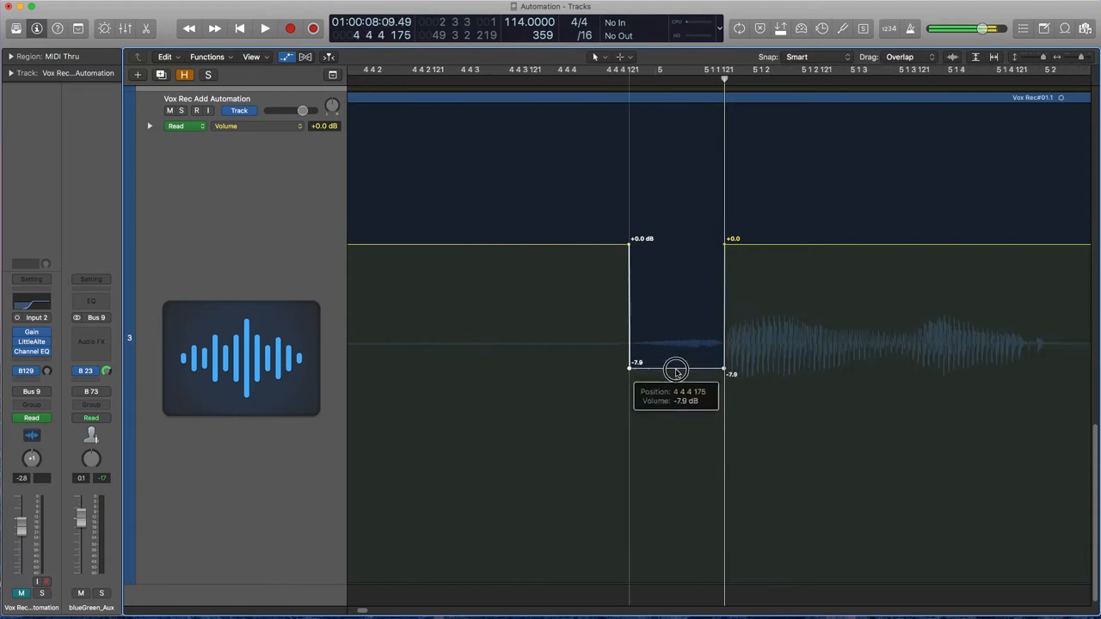
{"action": "left_click_drag", "start_coordinate": [675, 370], "coordinate": [678, 361]}
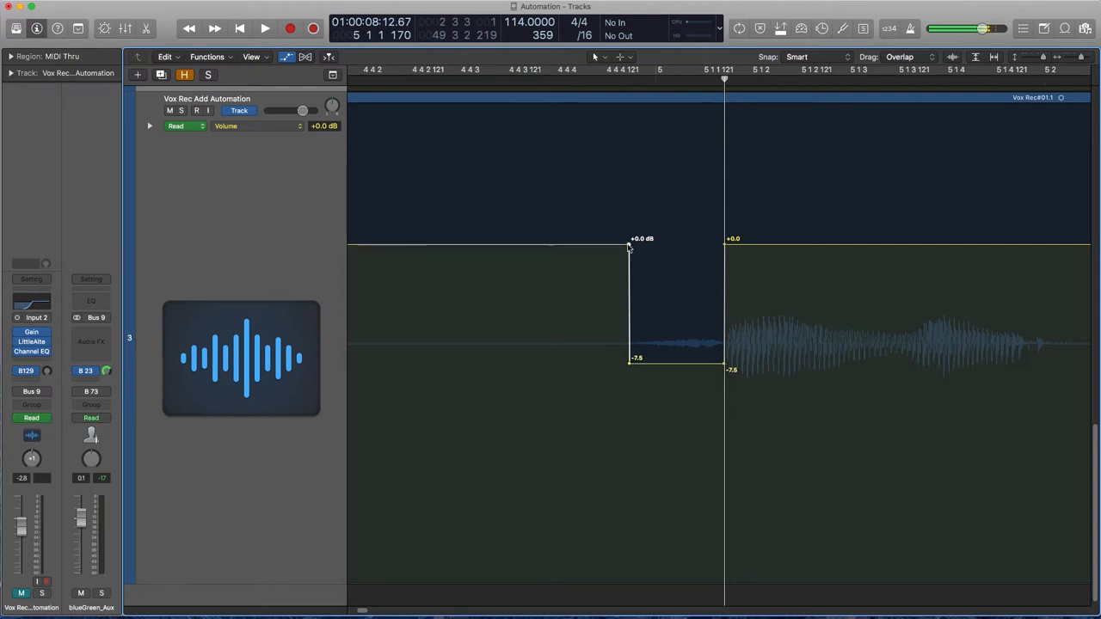
Step: Deepen the volume dip with sloped edges, adjusting its low point near bar 5
{"action": "left_click_drag", "start_coordinate": [631, 249], "coordinate": [606, 250]}
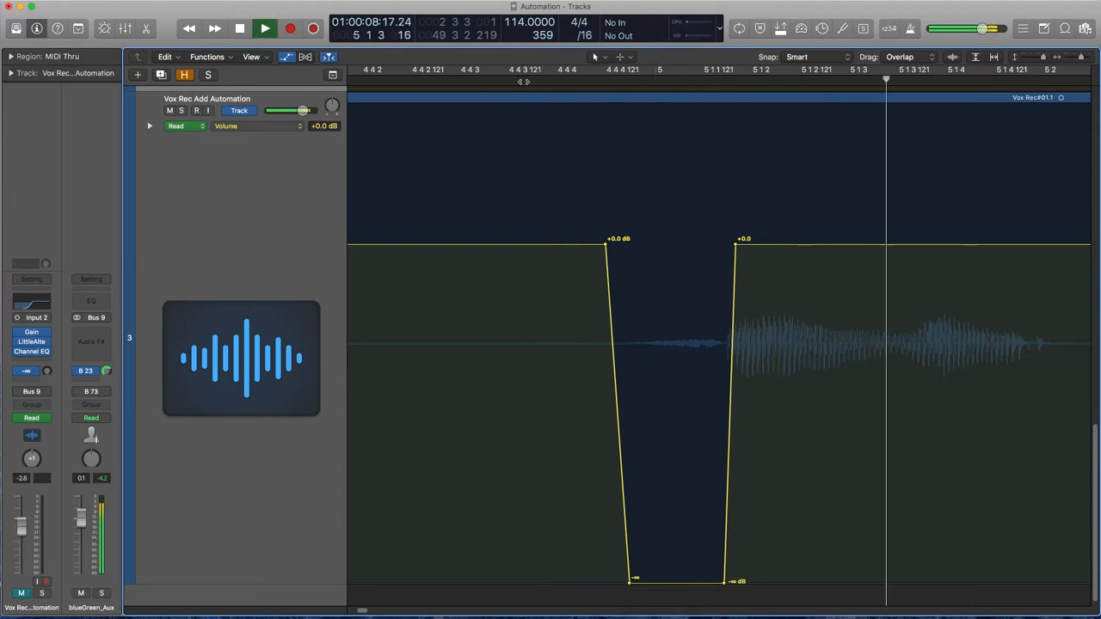
{"action": "left_click_drag", "start_coordinate": [635, 579], "coordinate": [677, 504]}
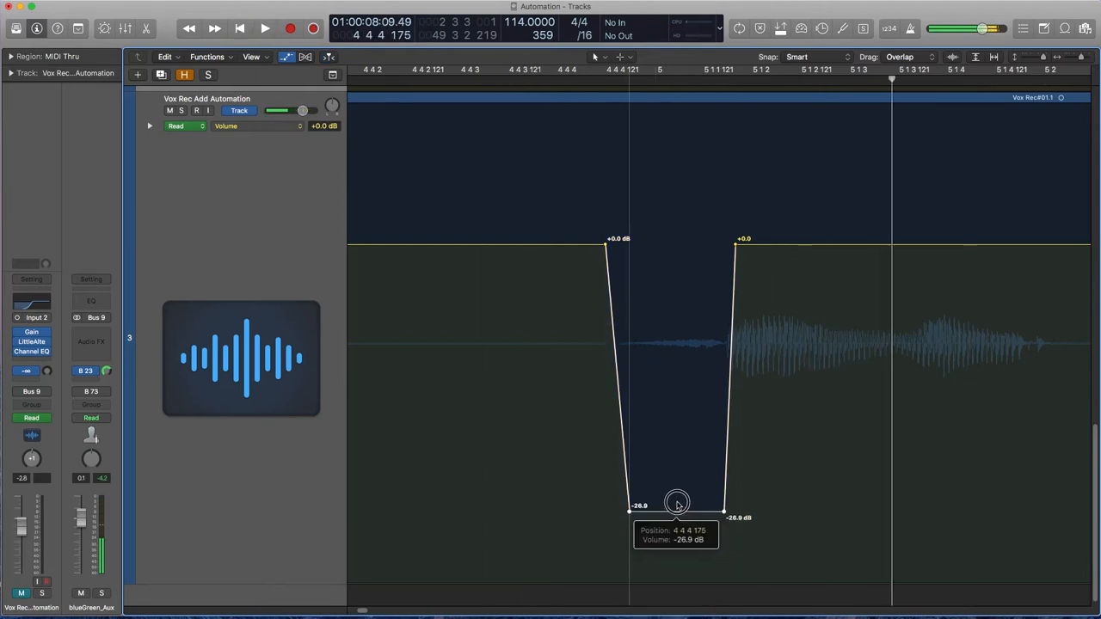
{"action": "left_click_drag", "start_coordinate": [677, 504], "coordinate": [664, 434]}
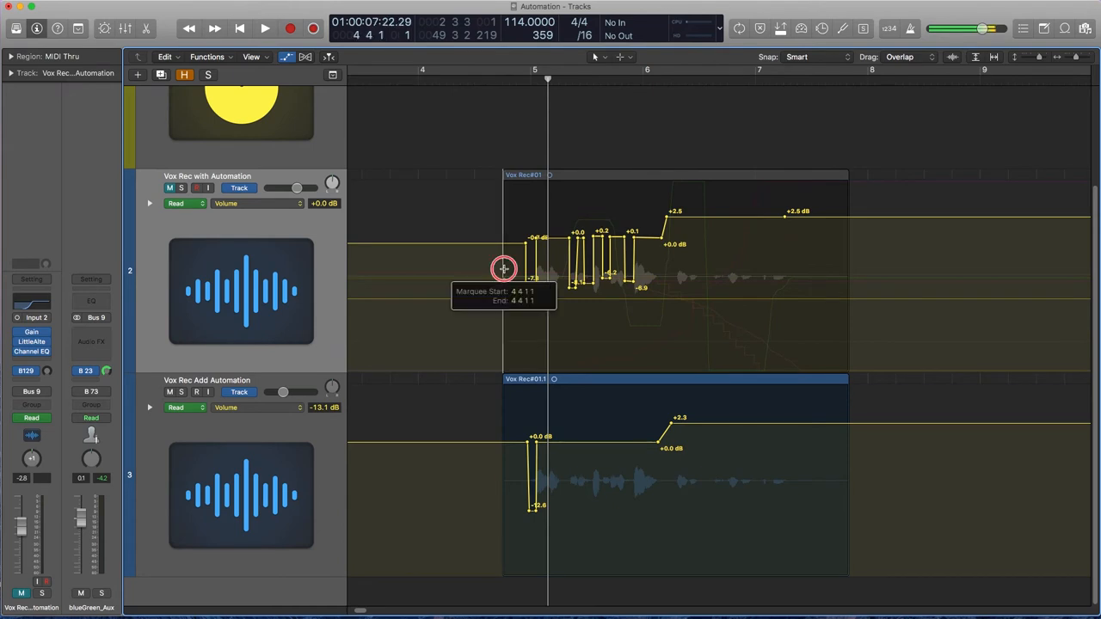
Step: Select the upper vocal track's volume automation across the whole region for copying
{"action": "left_click_drag", "start_coordinate": [504, 269], "coordinate": [849, 289]}
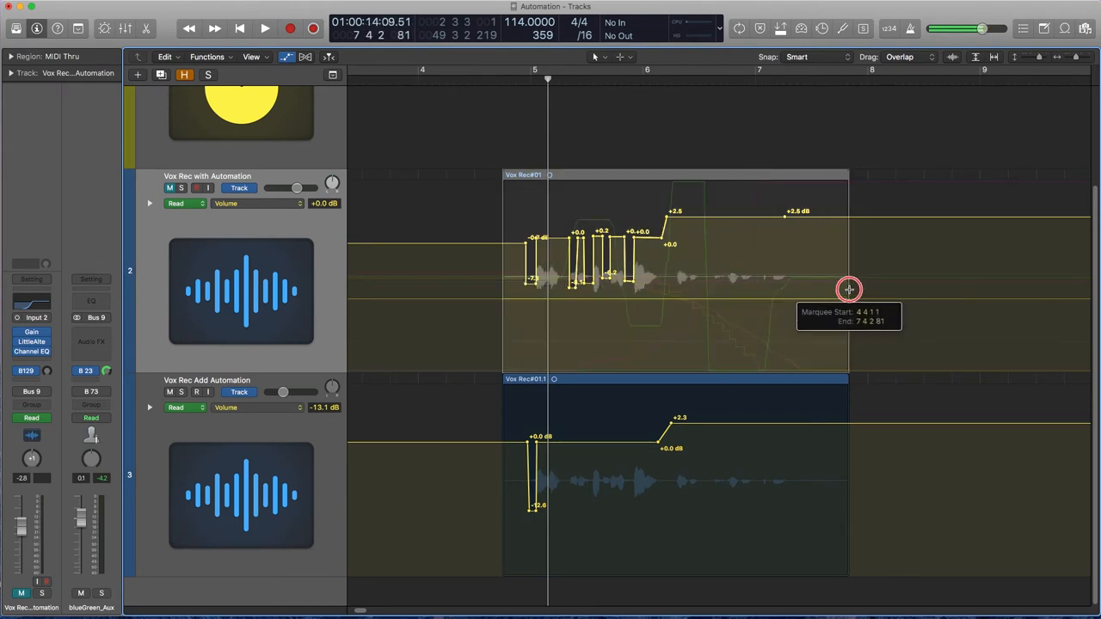
{"action": "left_click_drag", "start_coordinate": [848, 290], "coordinate": [604, 414]}
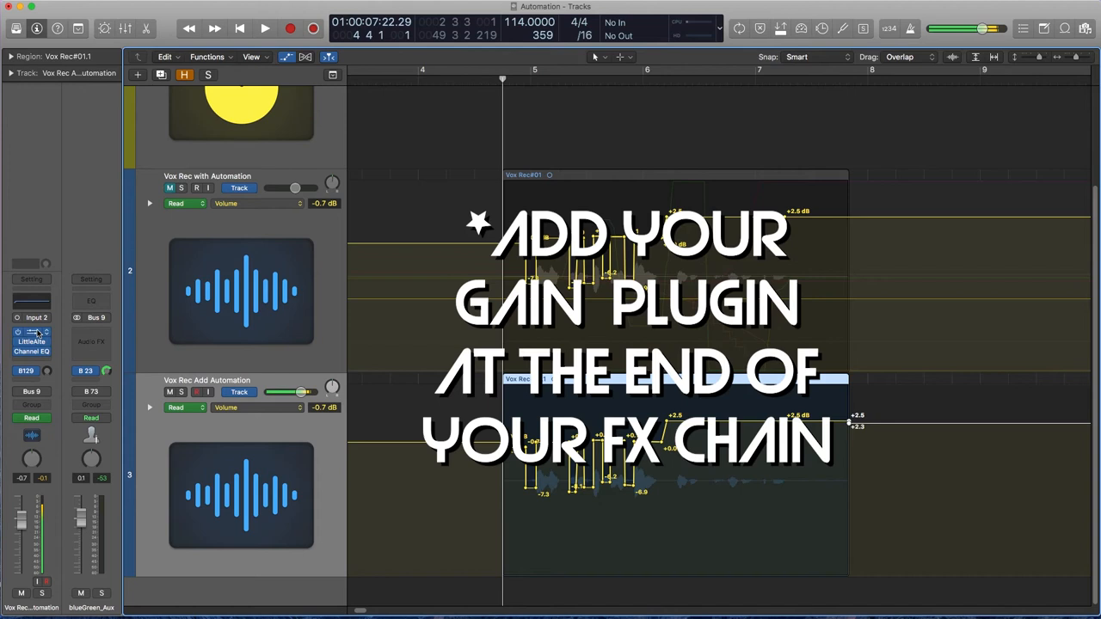
Step: Open and close the lower vocal track's Channel EQ plug-in window
{"action": "left_click", "coordinate": [31, 332]}
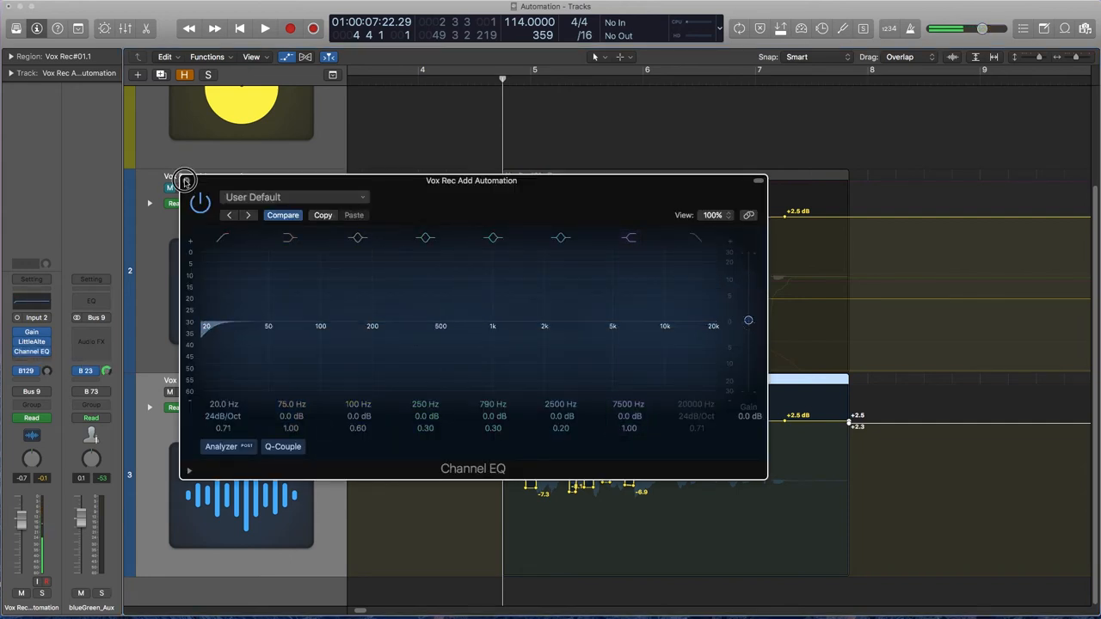
{"action": "left_click", "coordinate": [758, 181]}
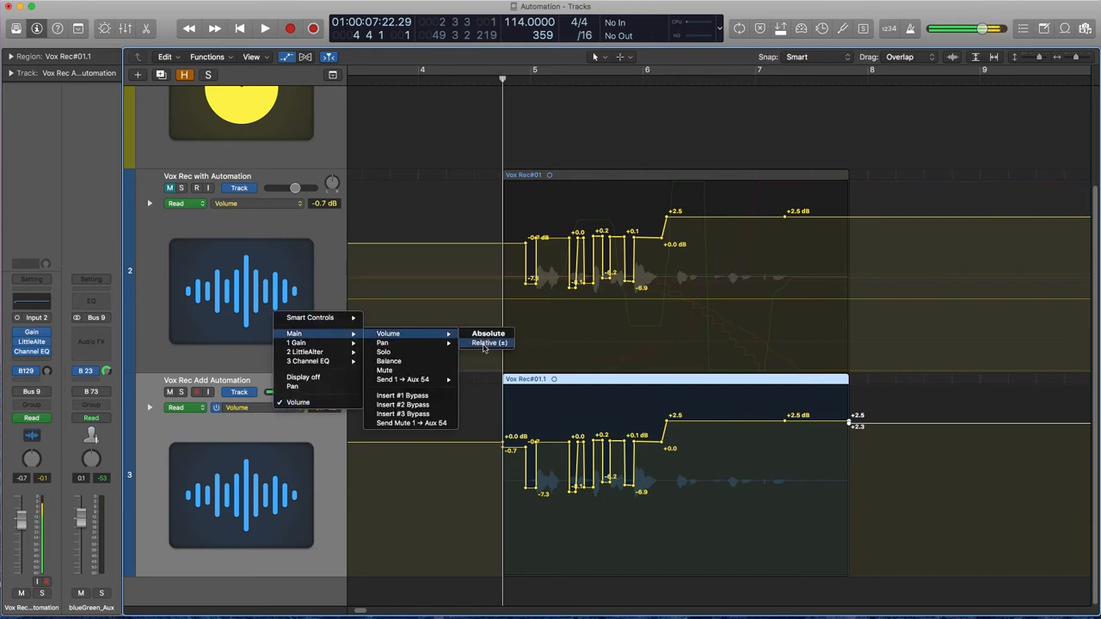
Step: Switch to relative volume automation and lower the relative line to -1.7 dB
{"action": "left_click", "coordinate": [486, 343]}
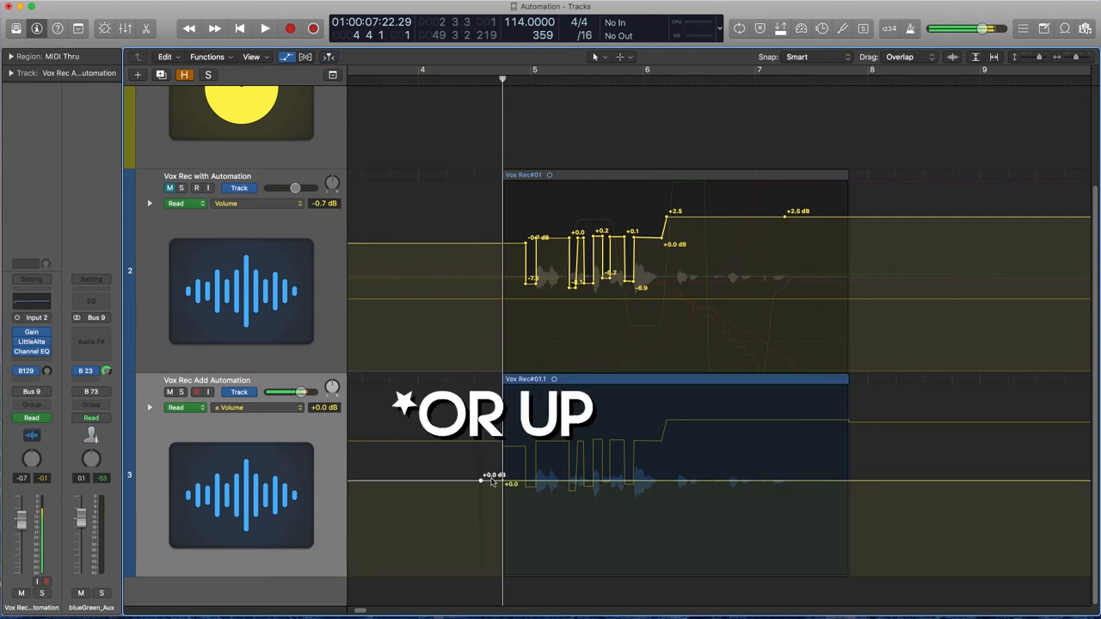
{"action": "left_click_drag", "start_coordinate": [482, 480], "coordinate": [503, 494]}
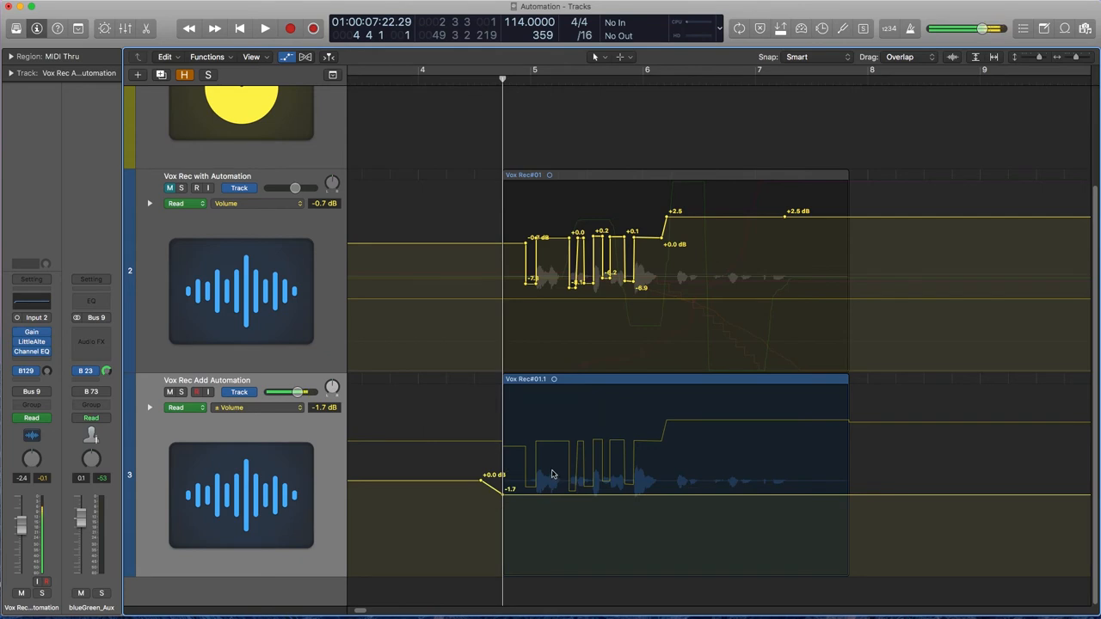
{"action": "mouse_move", "coordinate": [511, 495]}
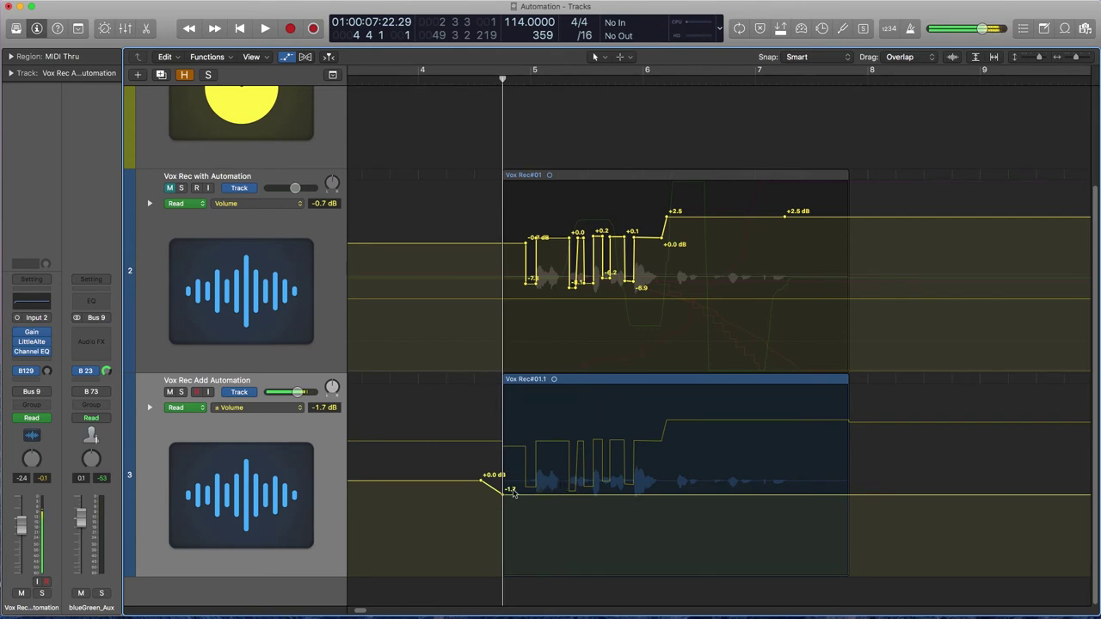
{"action": "mouse_move", "coordinate": [547, 487]}
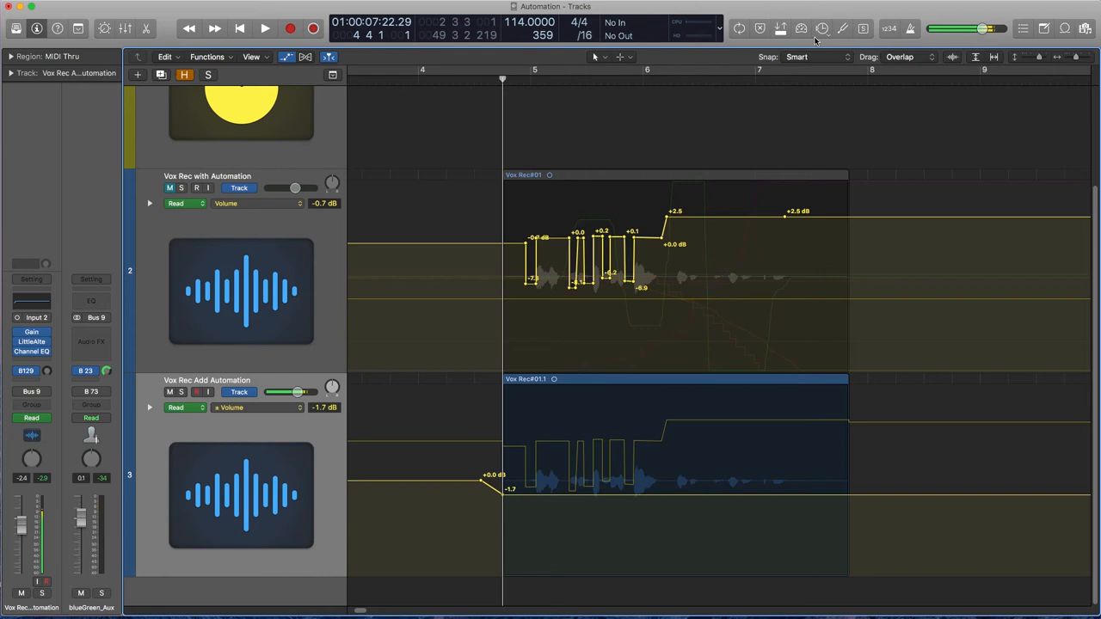
Step: Open LittleAlterBoy and show its Pitch automation in Touch mode
{"action": "left_click", "coordinate": [31, 418]}
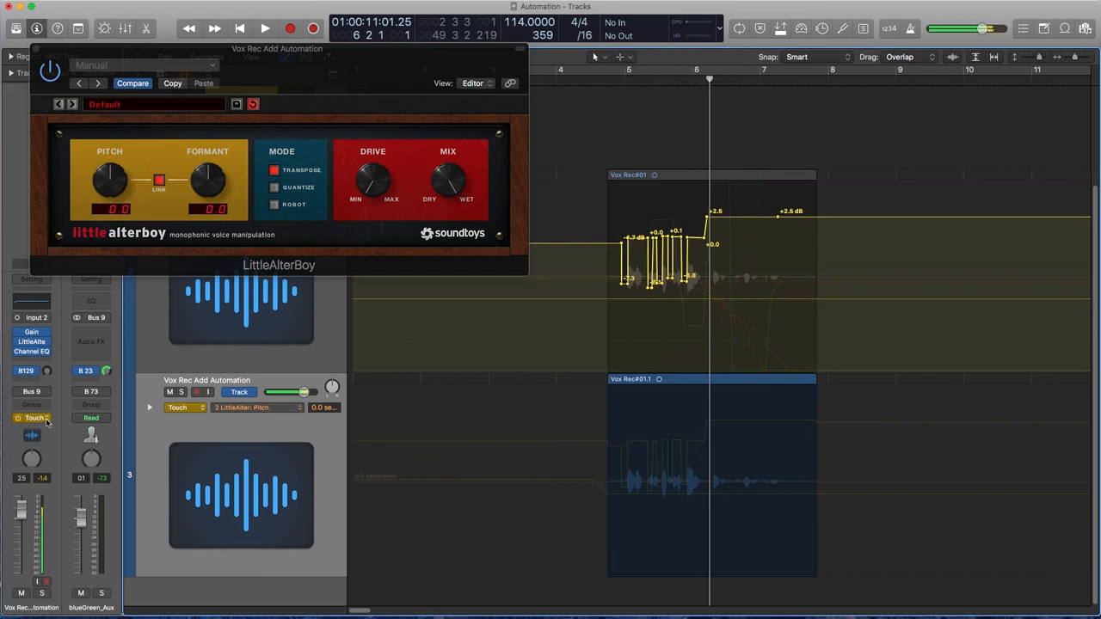
Step: Switch the lower vocal track to Latch automation mode
{"action": "left_click", "coordinate": [32, 417]}
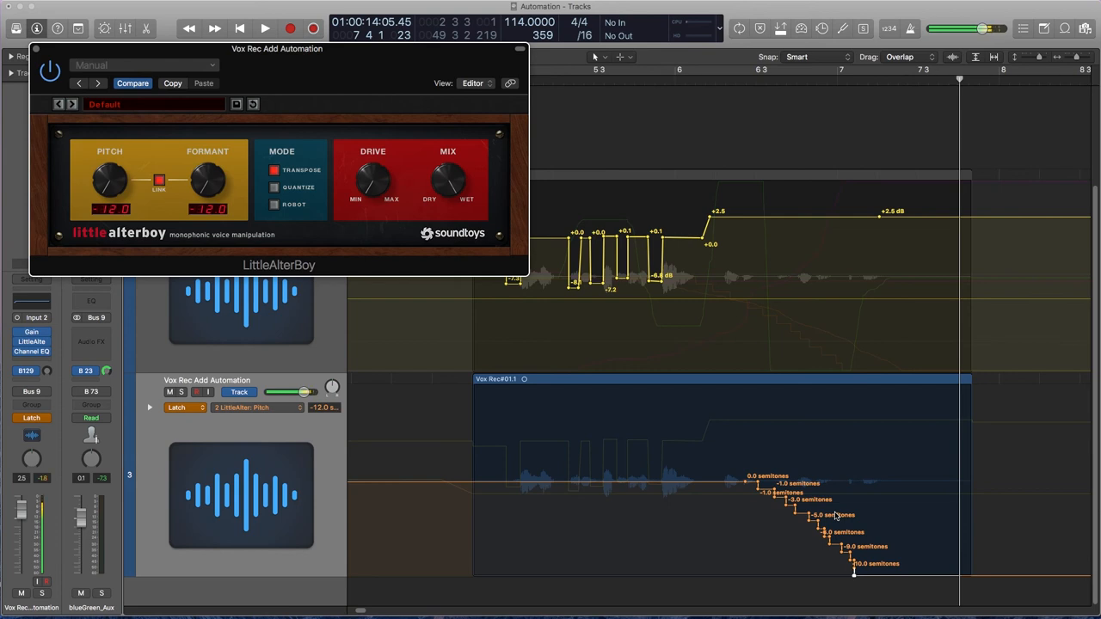
{"action": "mouse_move", "coordinate": [700, 81]}
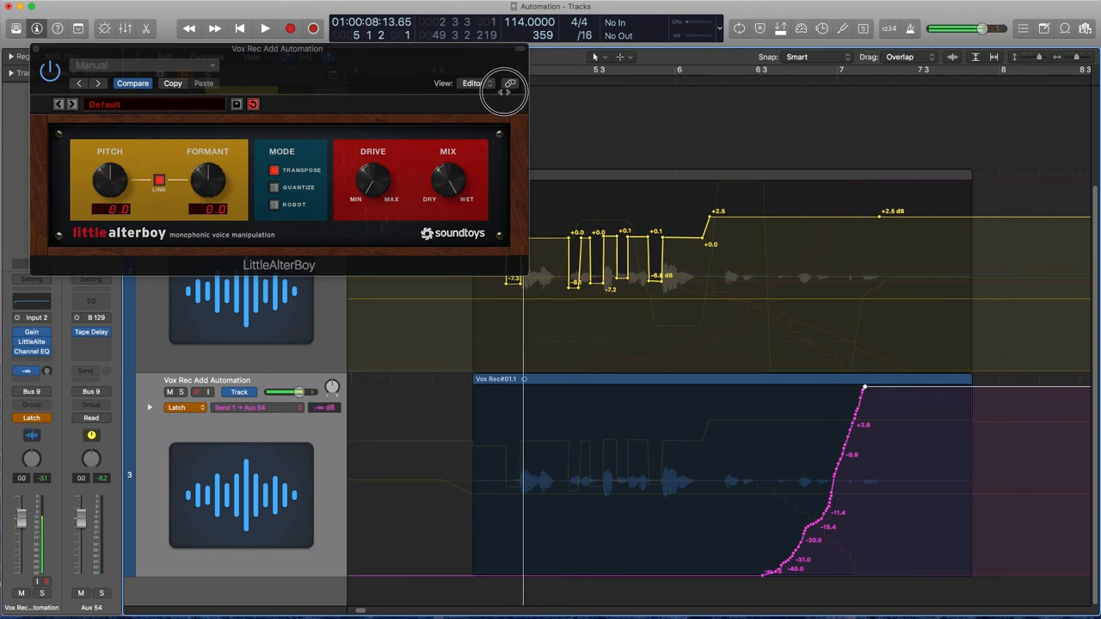
Step: Record the Channel EQ low-cut sweep from 690 Hz and expand the automation lanes
{"action": "left_click", "coordinate": [31, 348]}
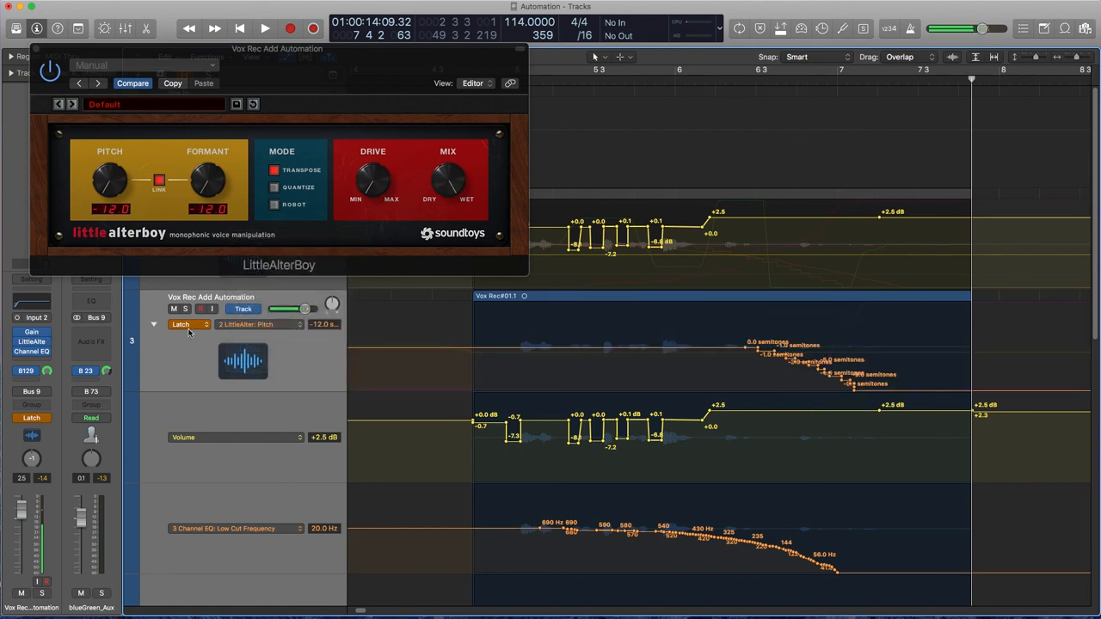
Step: Switch the lower vocal track's automation mode to Read and play back from bar 5
{"action": "left_click", "coordinate": [183, 324]}
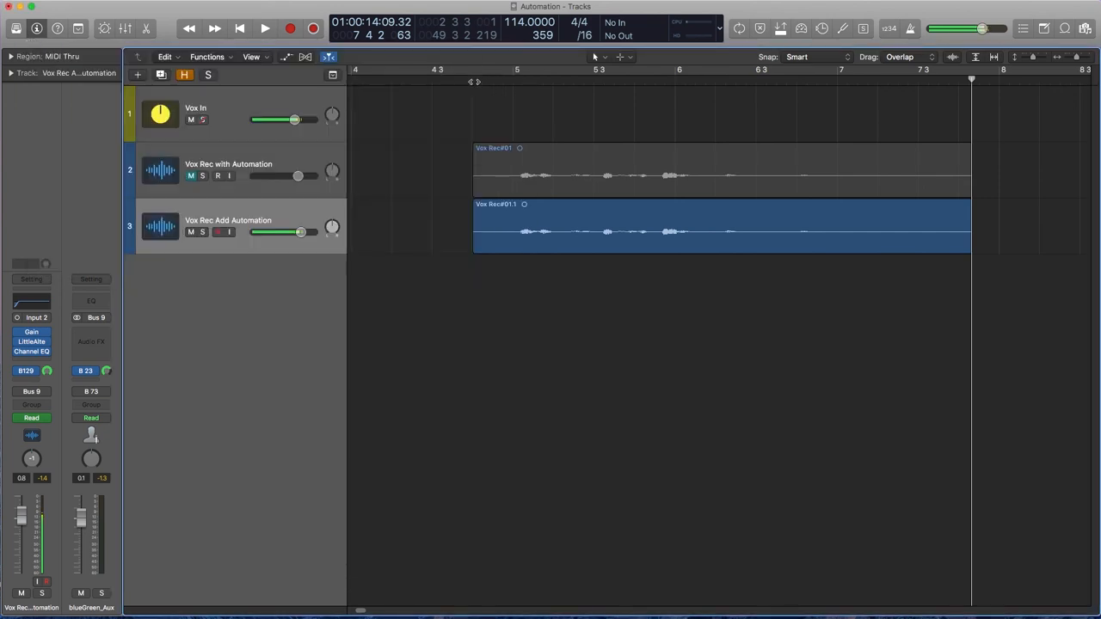
{"action": "left_click", "coordinate": [269, 27]}
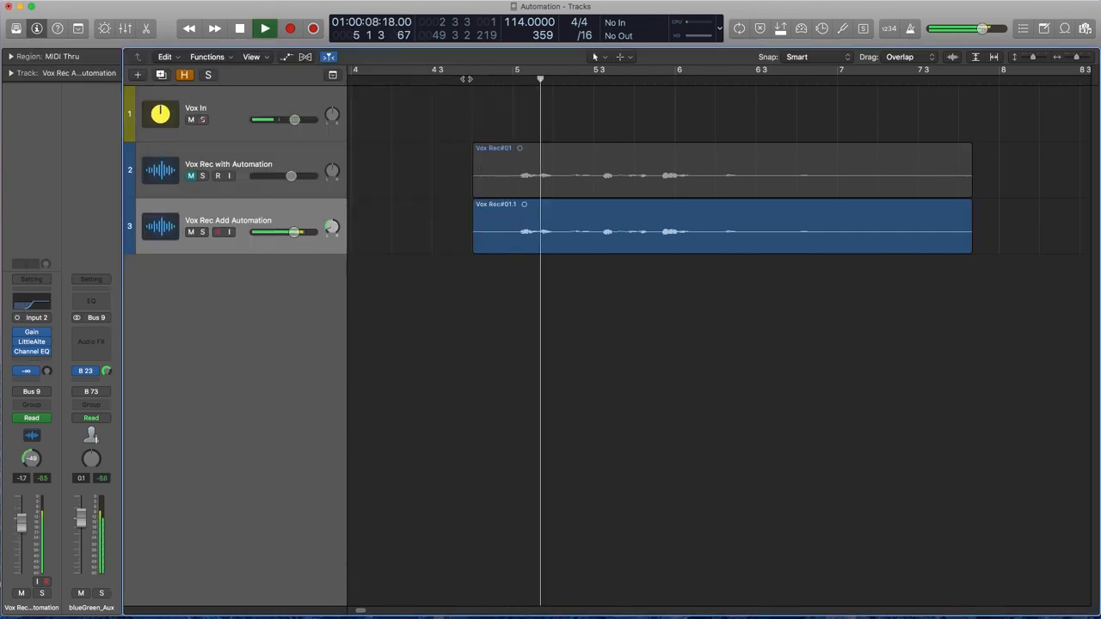